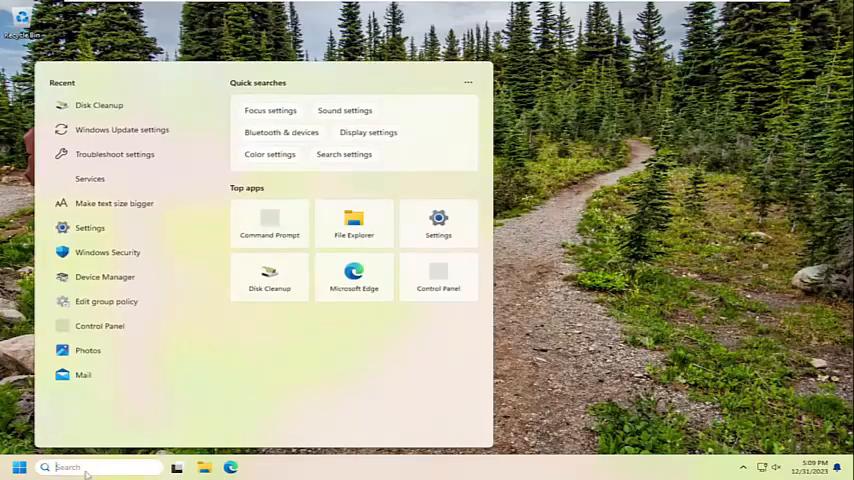
Step: Search for 'file explorer' in Windows Search and launch File Explorer
type("file explorer")
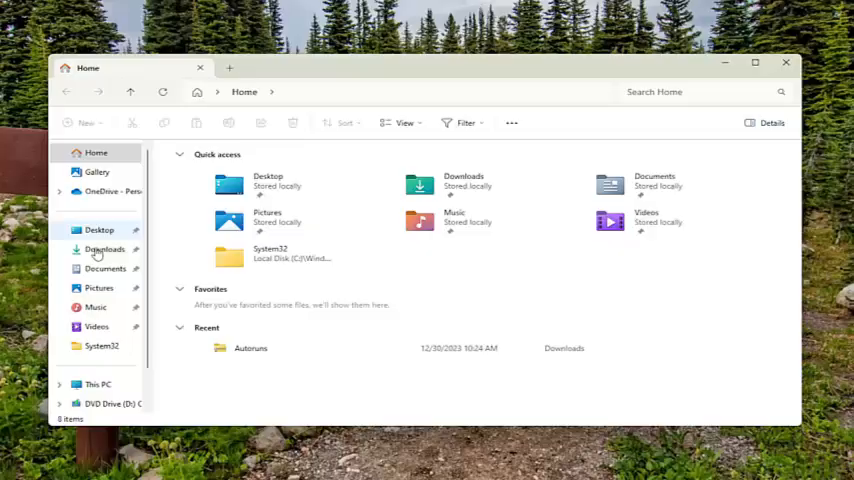
Step: Go to This PC and bring up the Properties dialog of Local Disk (C:)
left_click(98, 384)
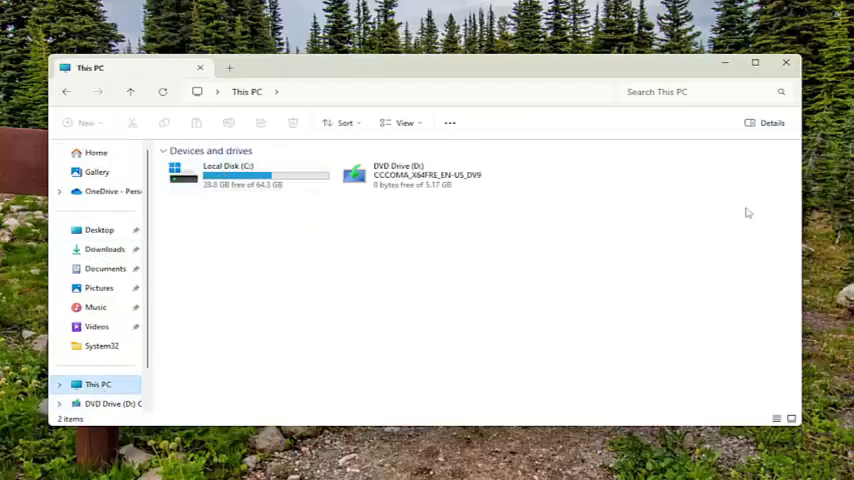
right_click(240, 176)
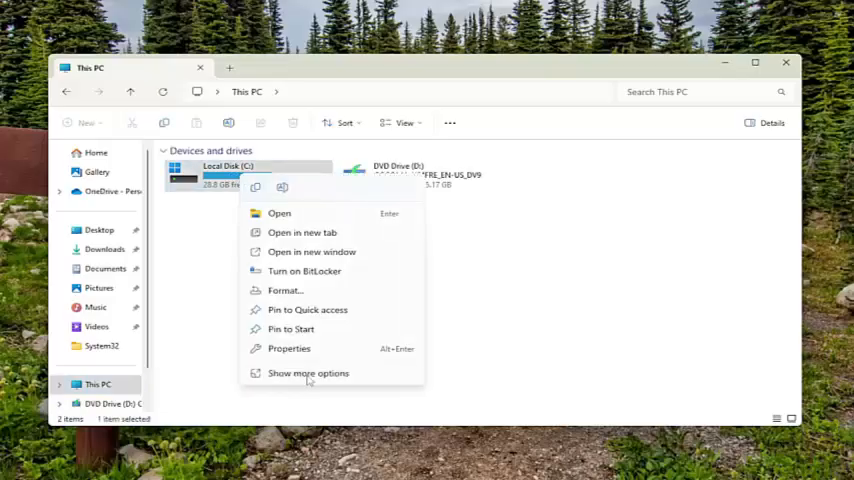
left_click(288, 348)
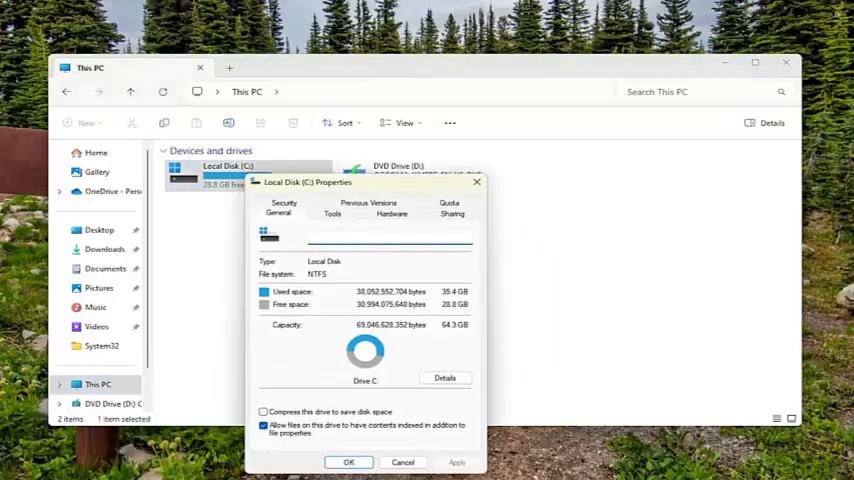
left_click_drag(308, 182, 332, 104)
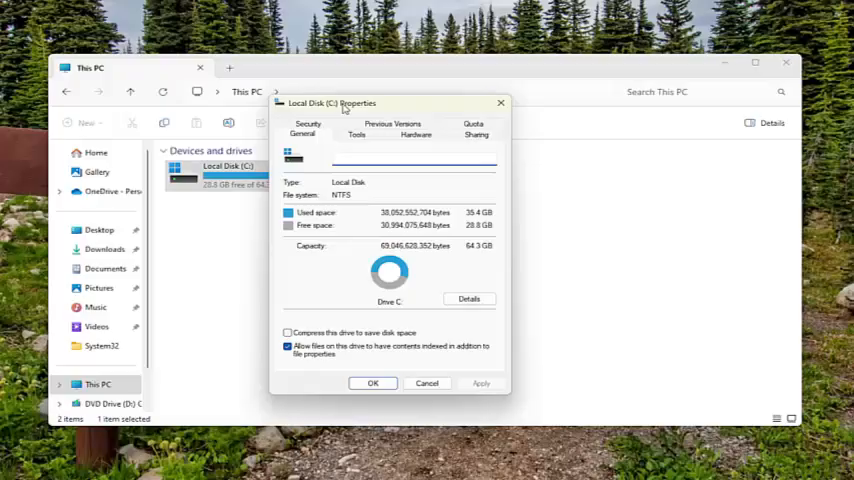
Step: In the Sharing settings, enable Advanced Sharing so drive C is shared under share name C
left_click(480, 136)
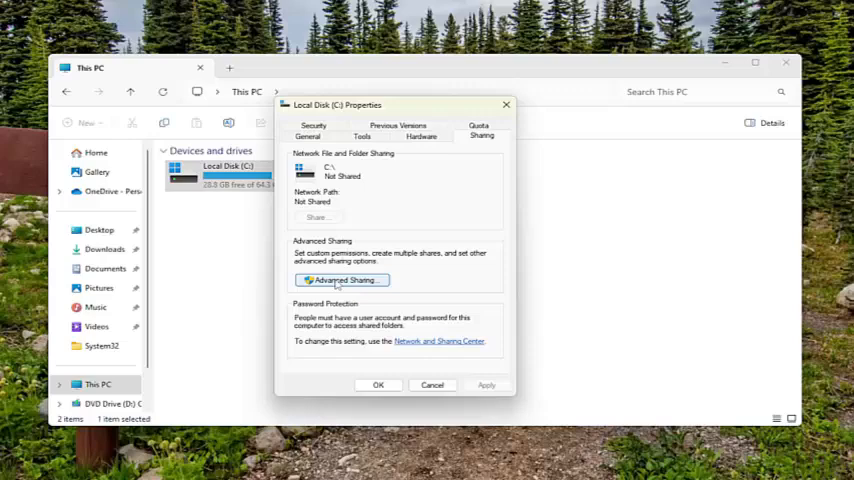
left_click(340, 280)
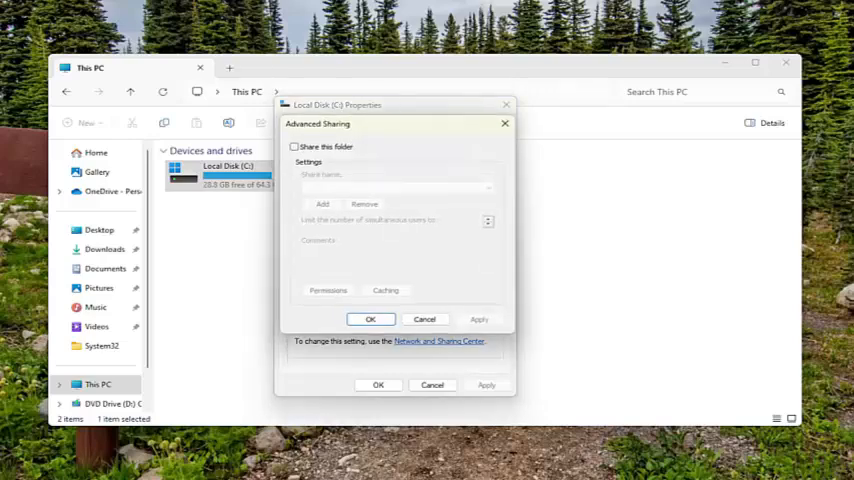
left_click(294, 148)
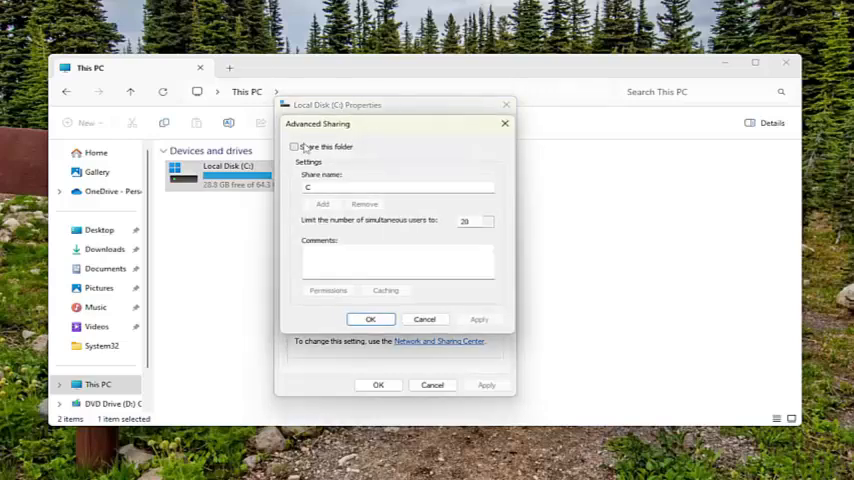
left_click(294, 148)
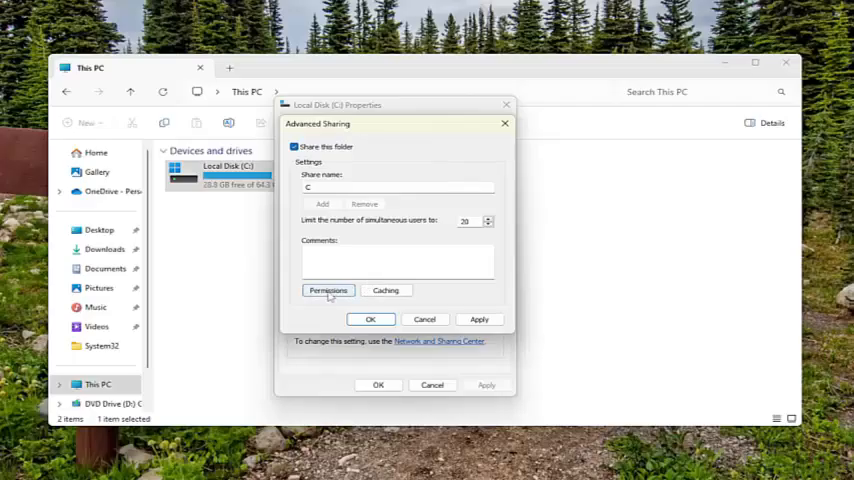
Step: Allow Everyone Full Control in Permissions for C, then begin adding a user from the computer location
left_click(328, 290)
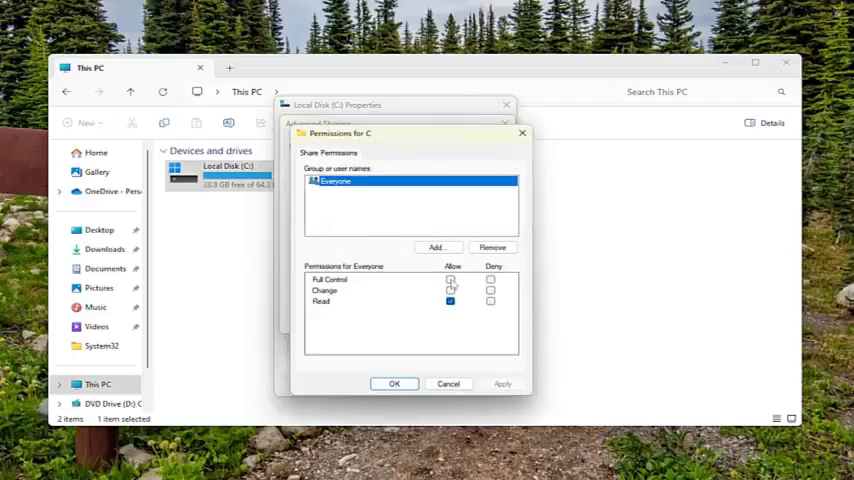
left_click(450, 280)
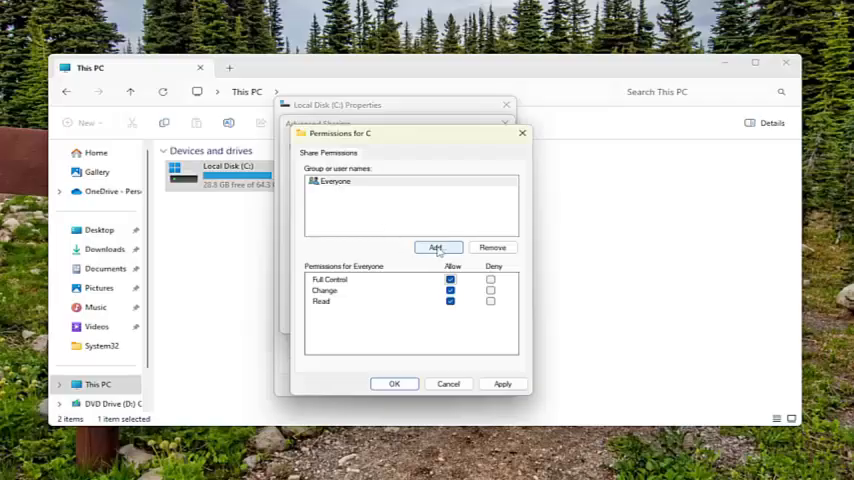
left_click(436, 246)
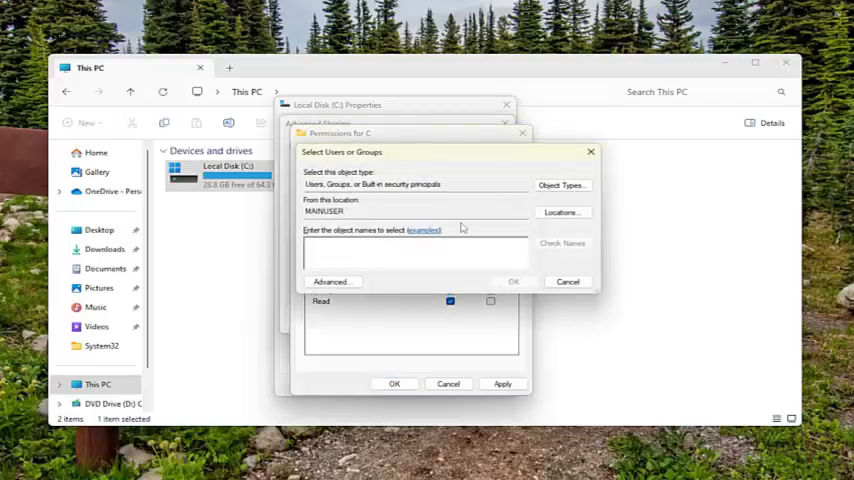
left_click(560, 212)
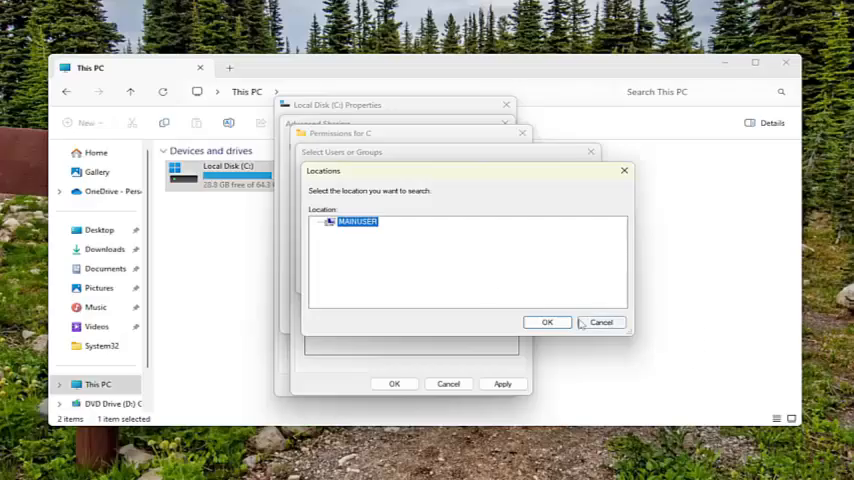
left_click(548, 322)
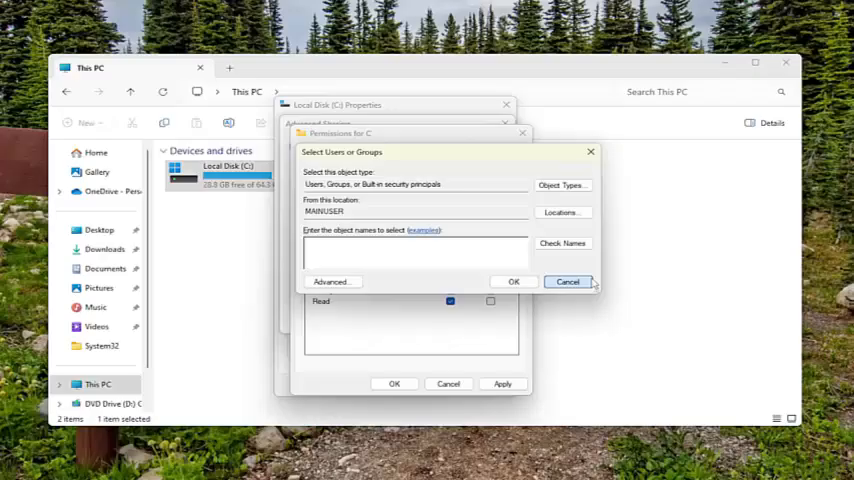
Step: Cancel adding a user, confirm Advanced Sharing, close Properties and close File Explorer
left_click(568, 280)
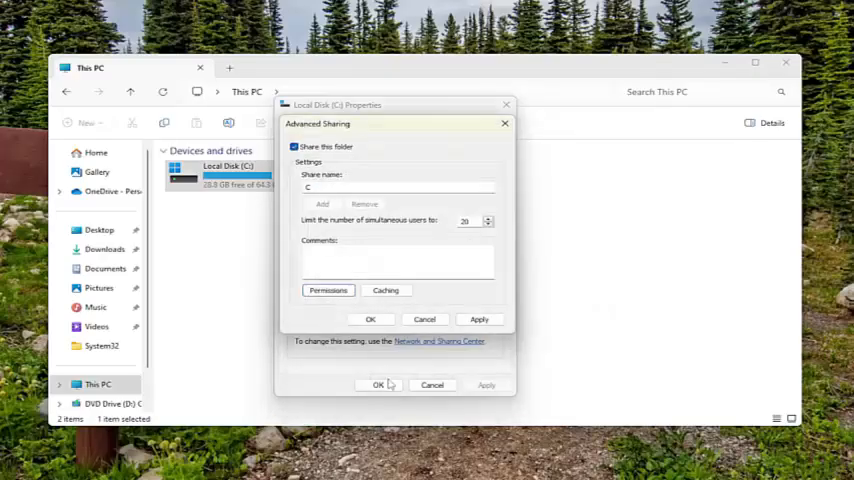
left_click(370, 320)
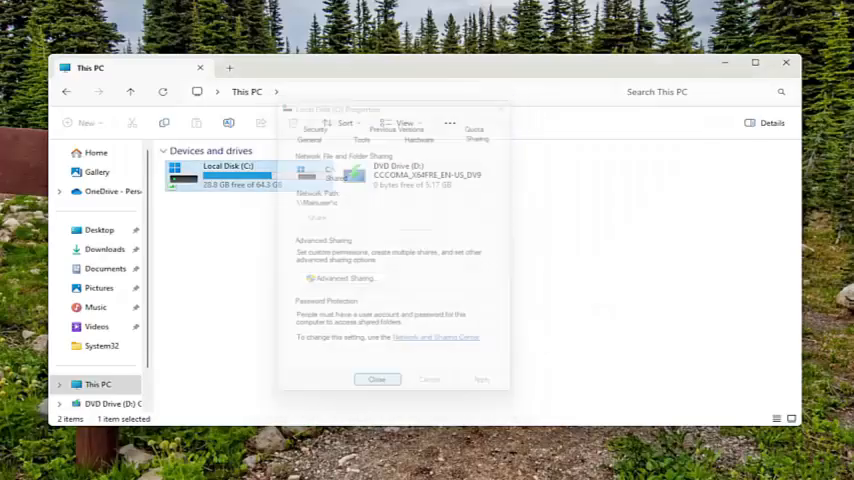
left_click(376, 380)
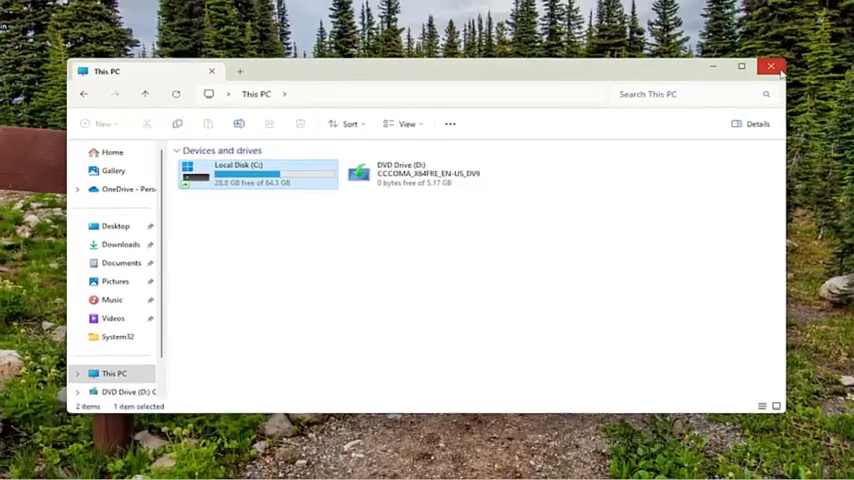
left_click(772, 66)
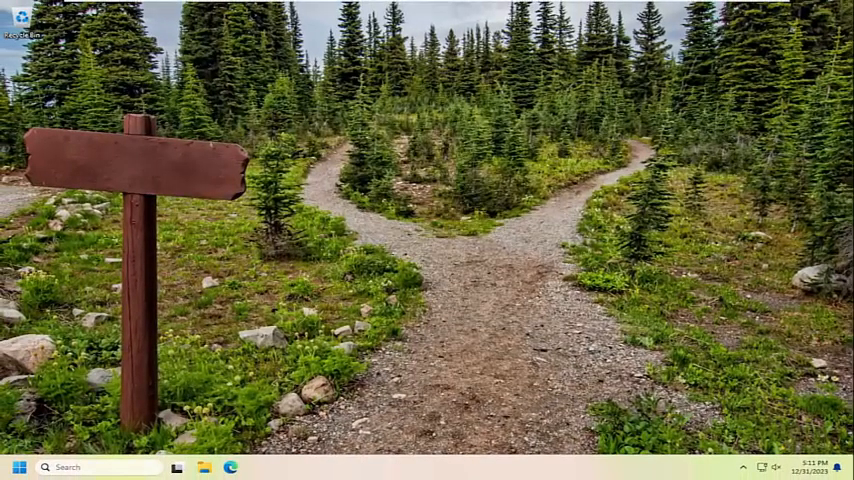